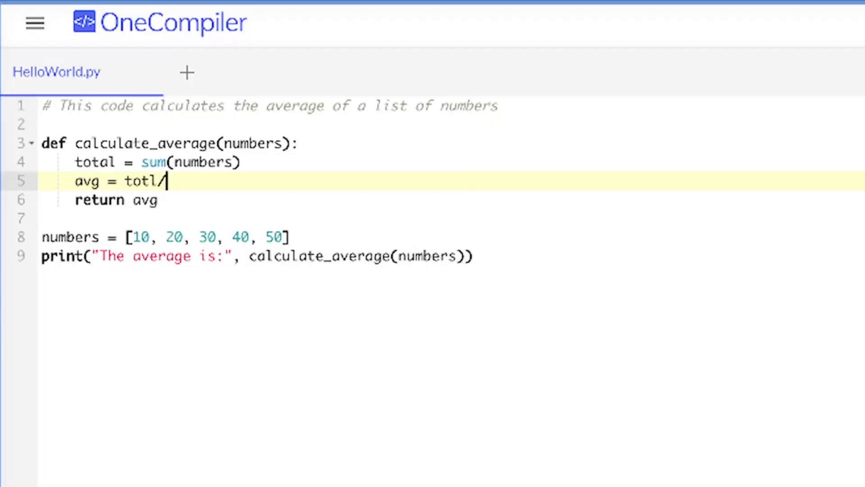
# Continue the average line in HelloWorld.py by typing 'len' after the division.
pyautogui.write('len')
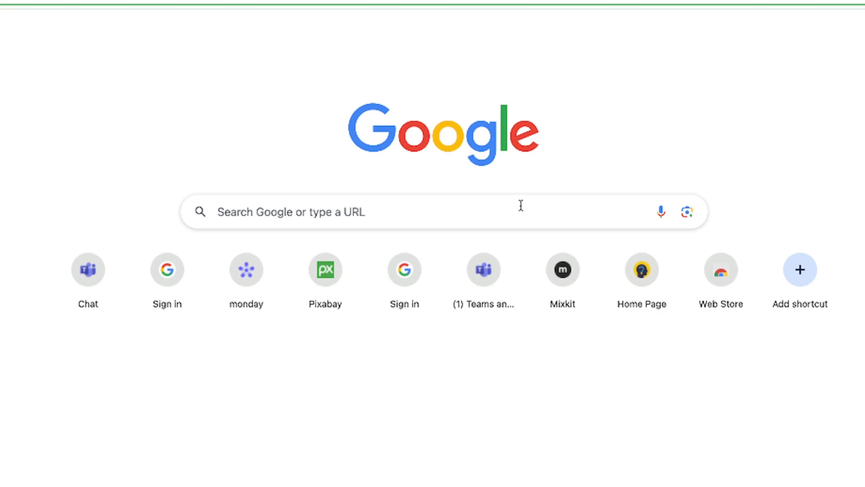
# Search Google for 'google ai studio' and open the Google AI Studio result.
pyautogui.click(386, 211)
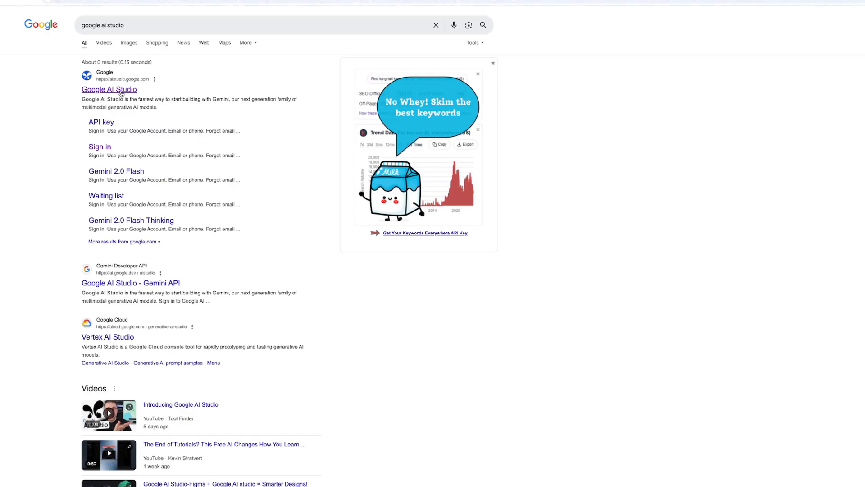
pyautogui.click(109, 89)
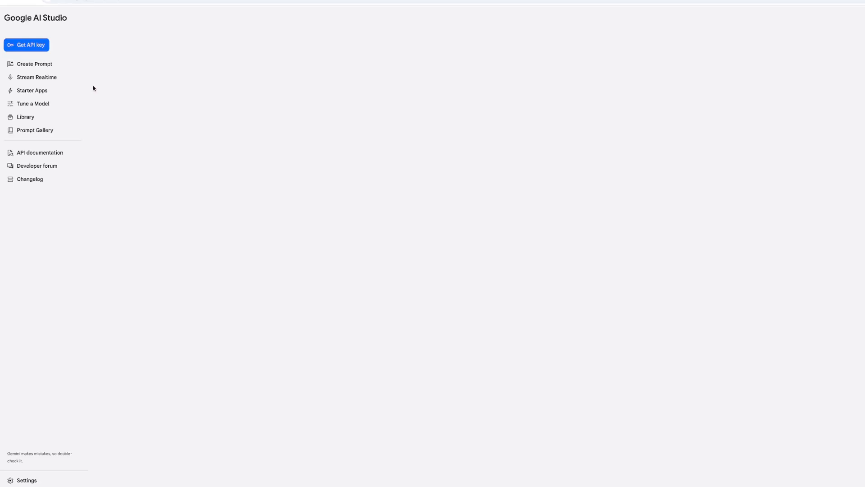
# Go to Stream Realtime and start a live voice session with Gemini.
pyautogui.click(34, 63)
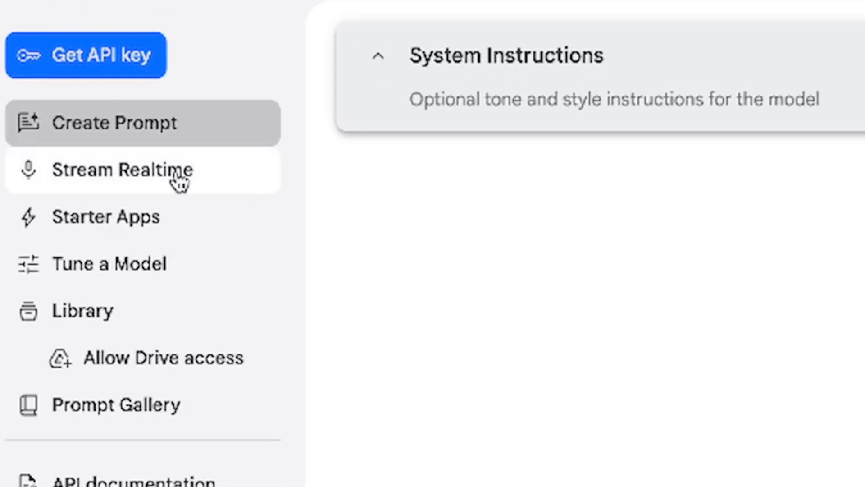
pyautogui.moveTo(203, 185)
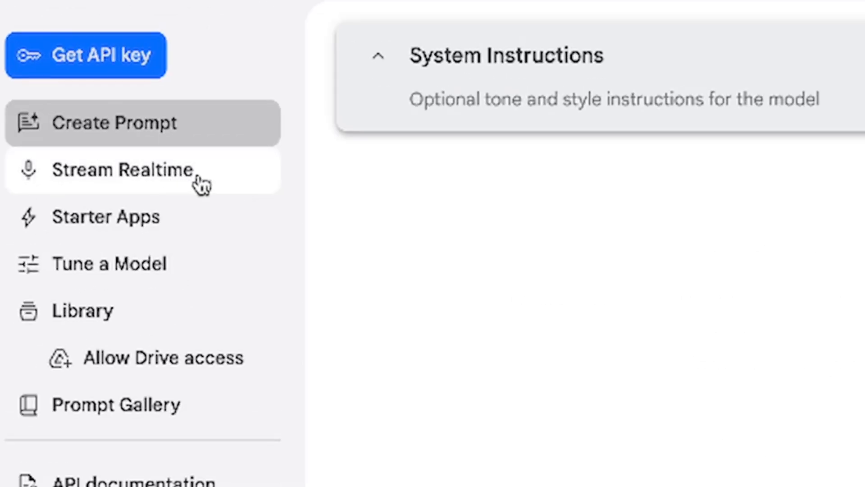
pyautogui.click(122, 169)
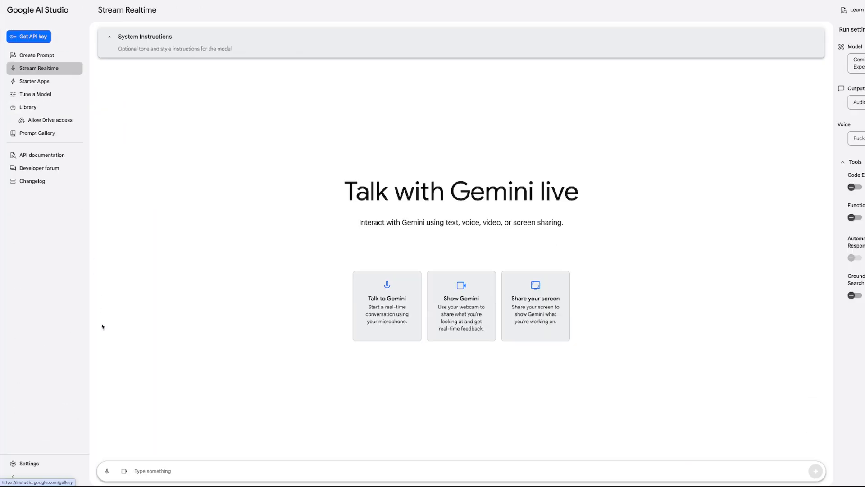
pyautogui.moveTo(104, 473)
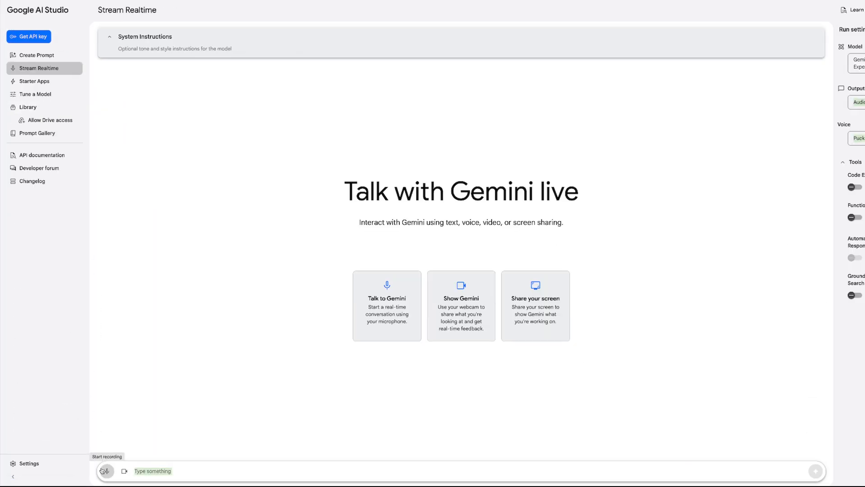
pyautogui.click(105, 471)
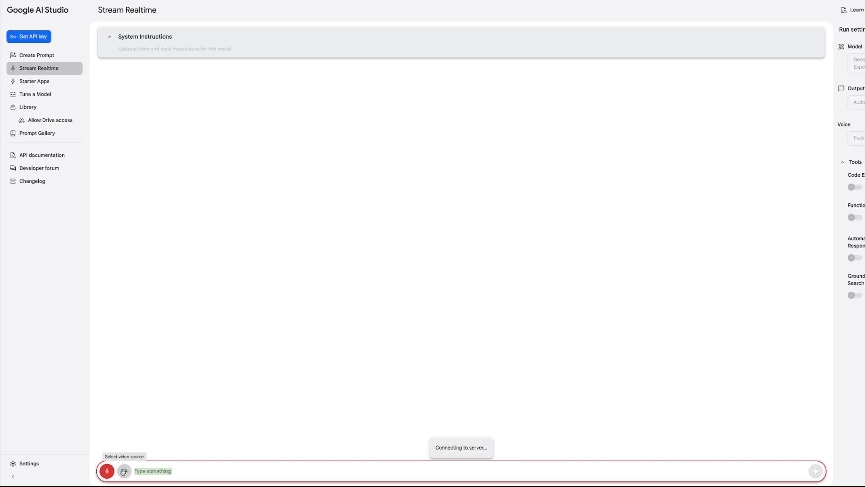
# Share the entire screen as the stream's video source instead of the camera.
pyautogui.click(124, 472)
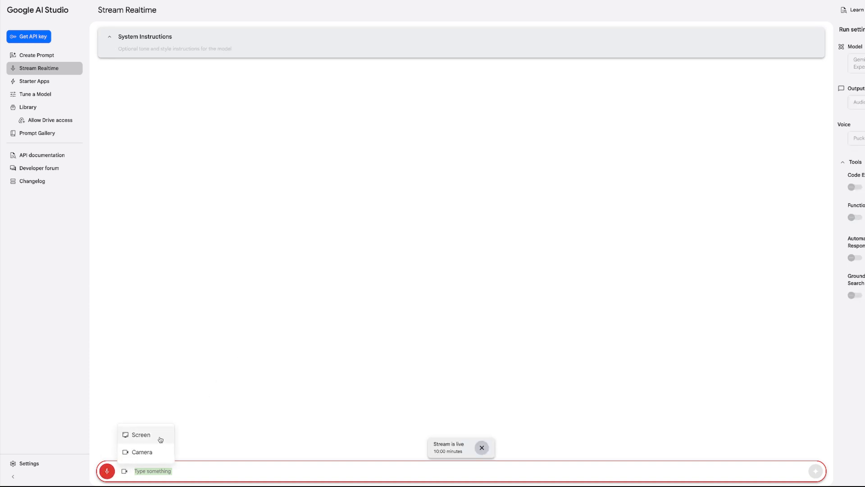
pyautogui.click(140, 434)
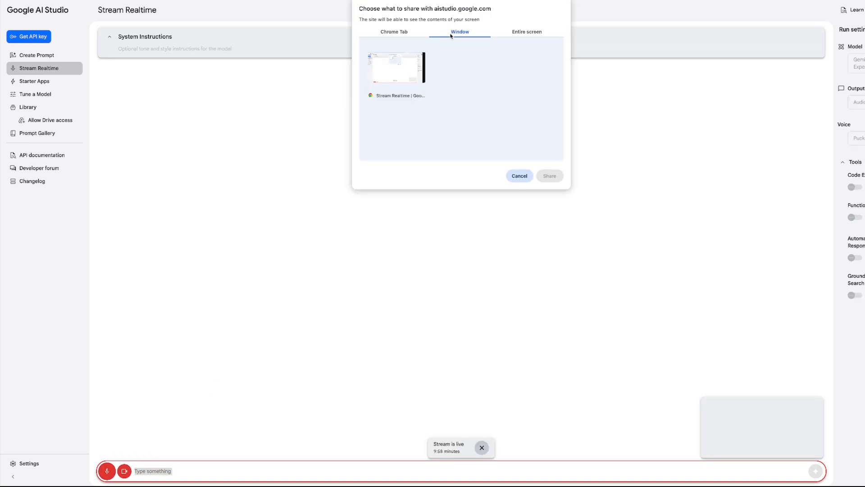
pyautogui.click(526, 31)
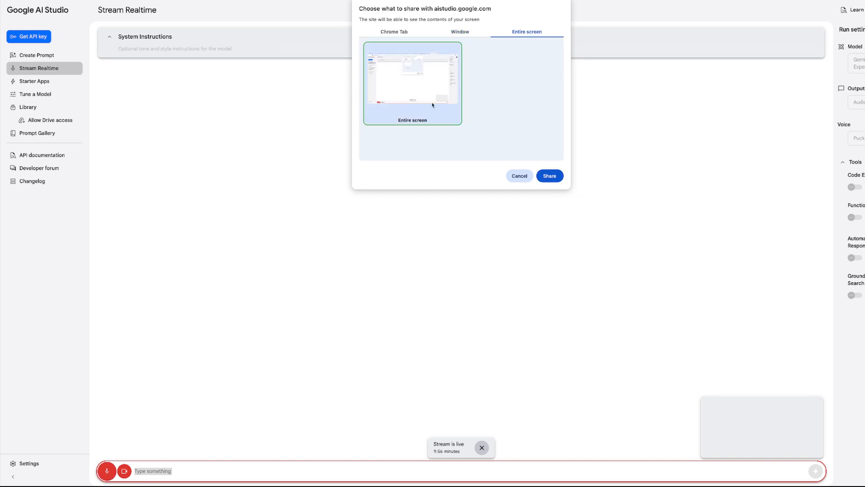
pyautogui.click(549, 176)
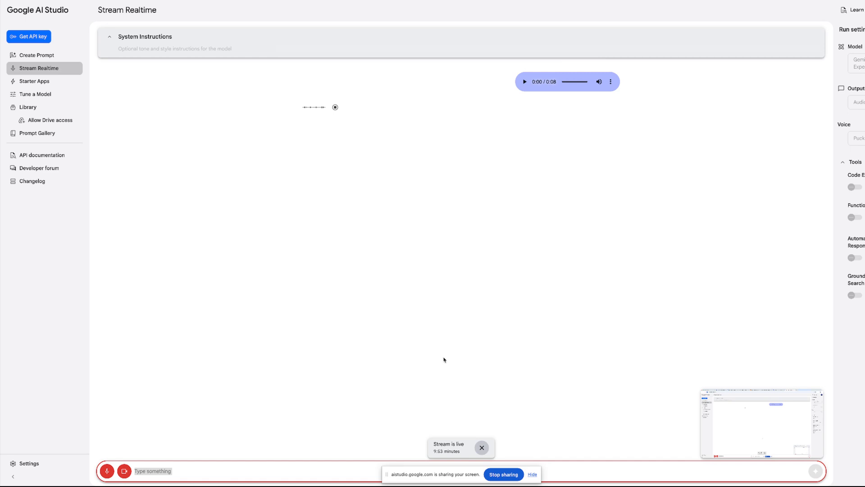
pyautogui.moveTo(582, 467)
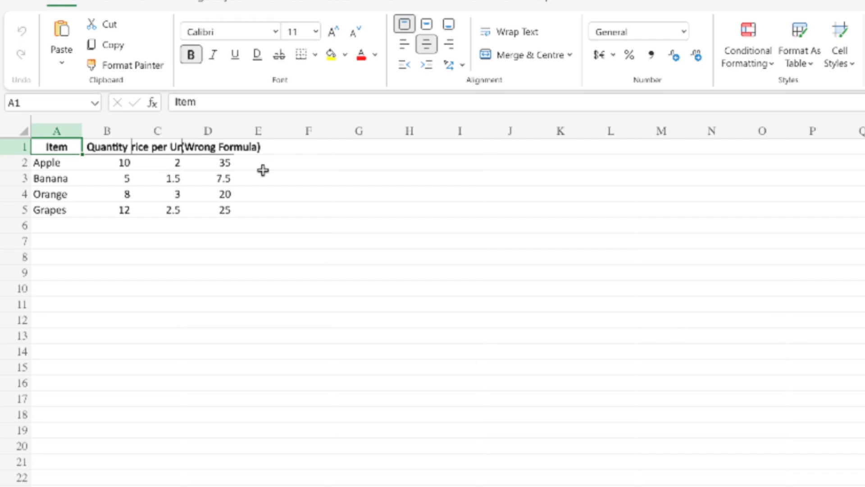
pyautogui.moveTo(244, 168)
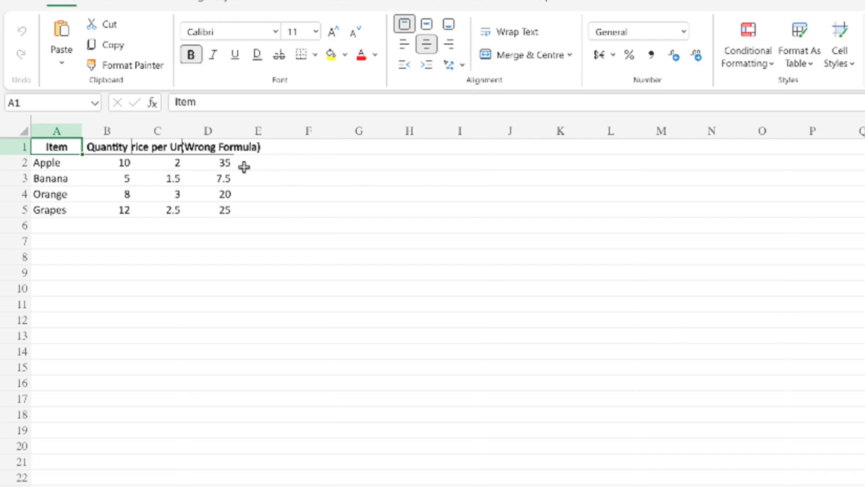
# Inspect the Wrong Formula column D2:D5 and the formula behind the Orange total.
pyautogui.click(208, 161)
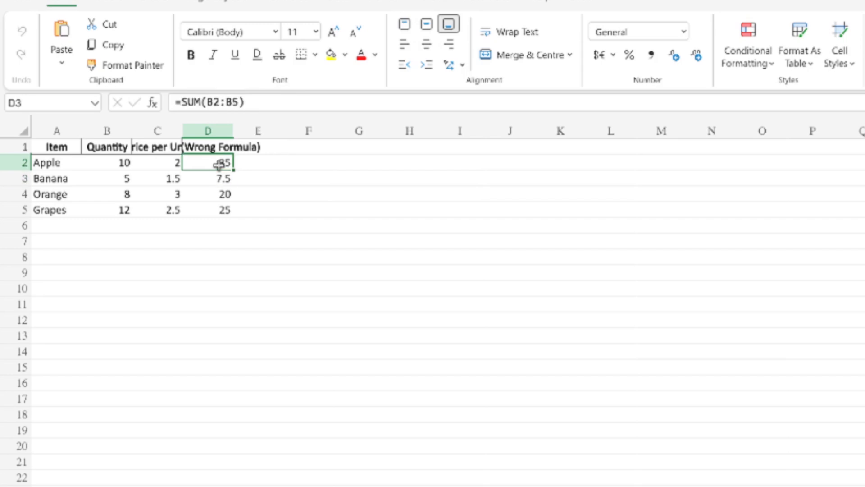
pyautogui.click(208, 194)
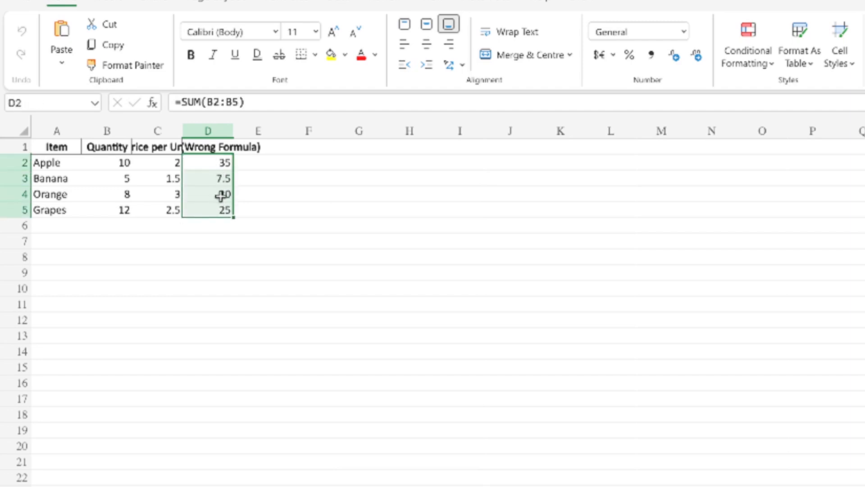
pyautogui.click(208, 194)
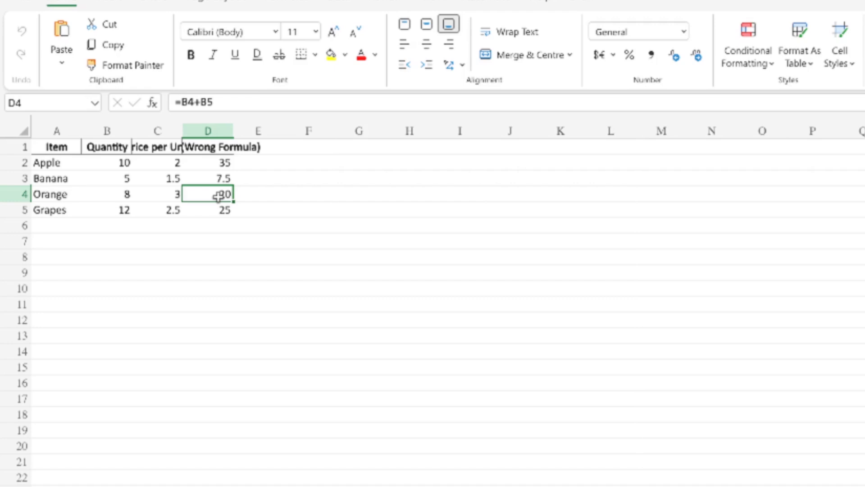
# Rewrite the Orange total as a multiplication formula using C2 so it shows 12.
pyautogui.doubleClick(208, 194)
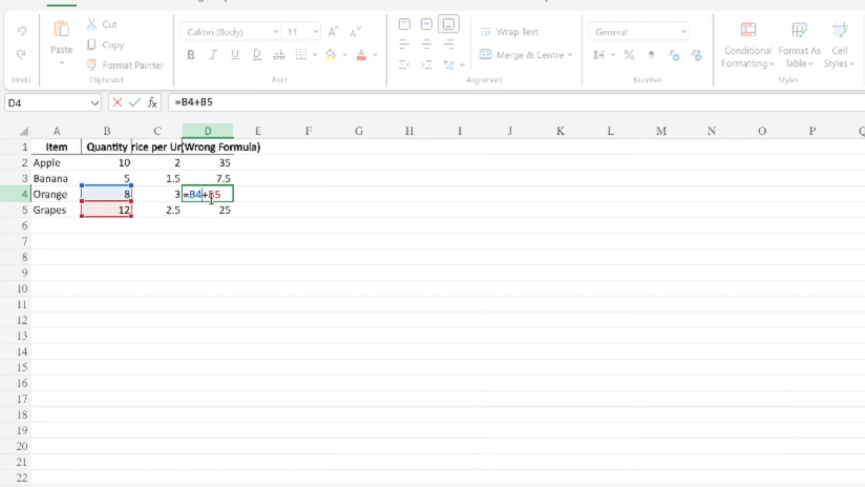
pyautogui.press('Backspace')
pyautogui.write('2')
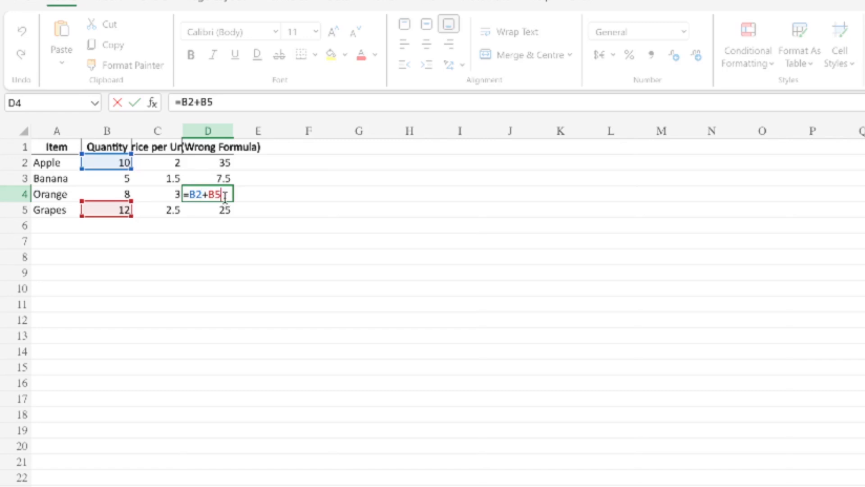
pyautogui.press('Backspace')
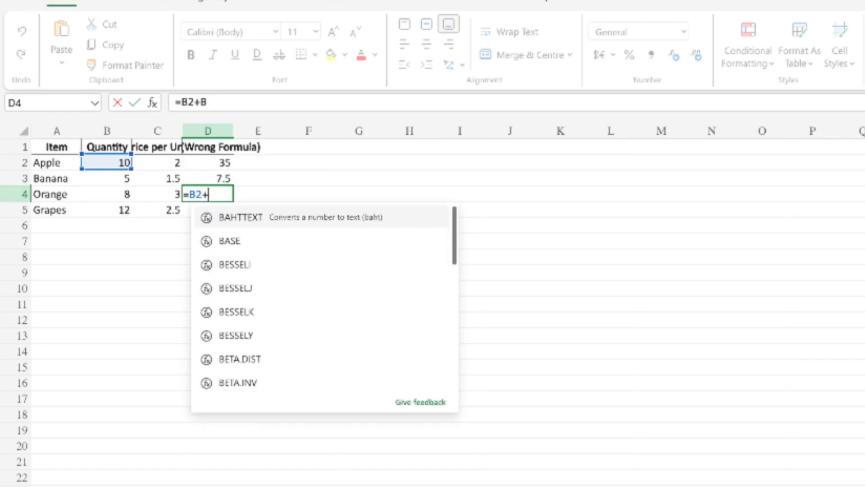
pyautogui.write('c')
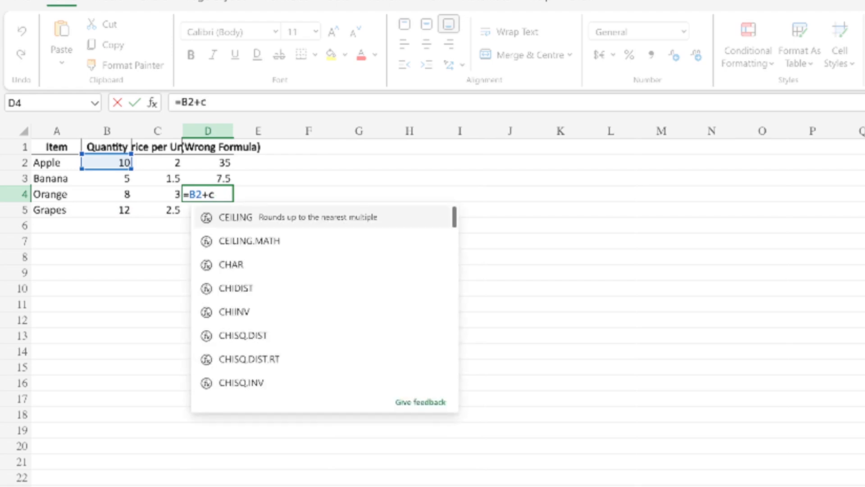
pyautogui.write('2')
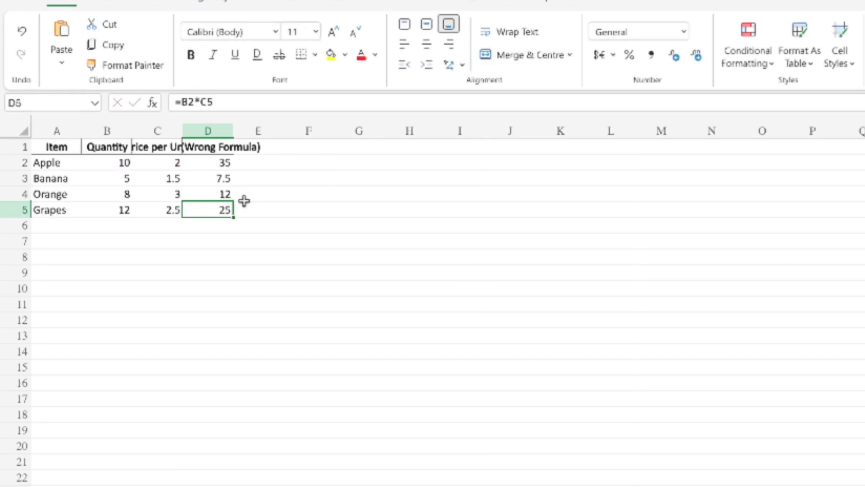
pyautogui.press('Enter')
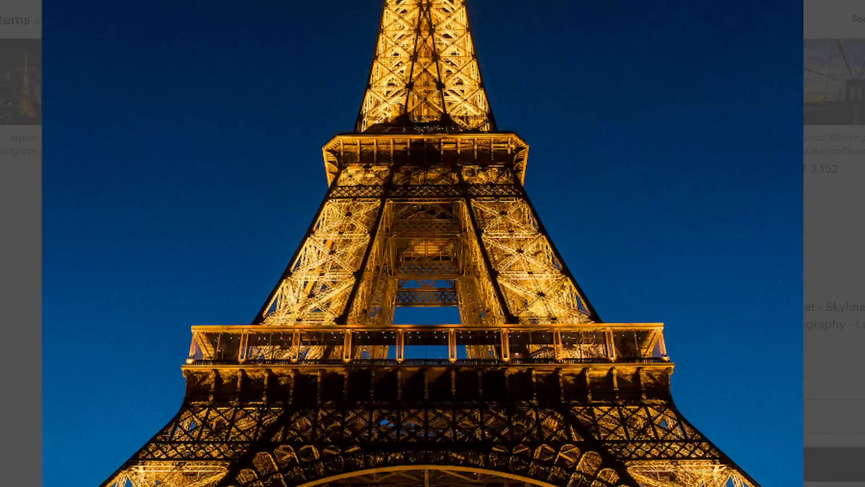
pyautogui.moveTo(255, 78)
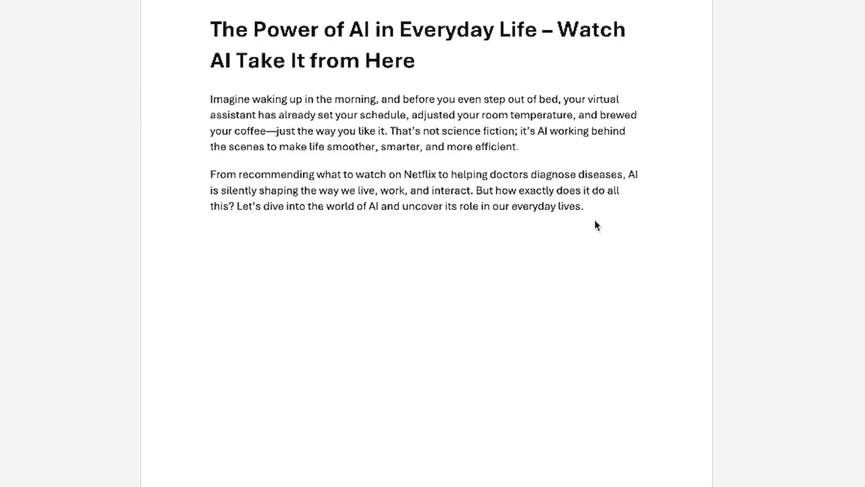
# Place the insertion point at the end of the AI blog draft in Word.
pyautogui.click(211, 30)
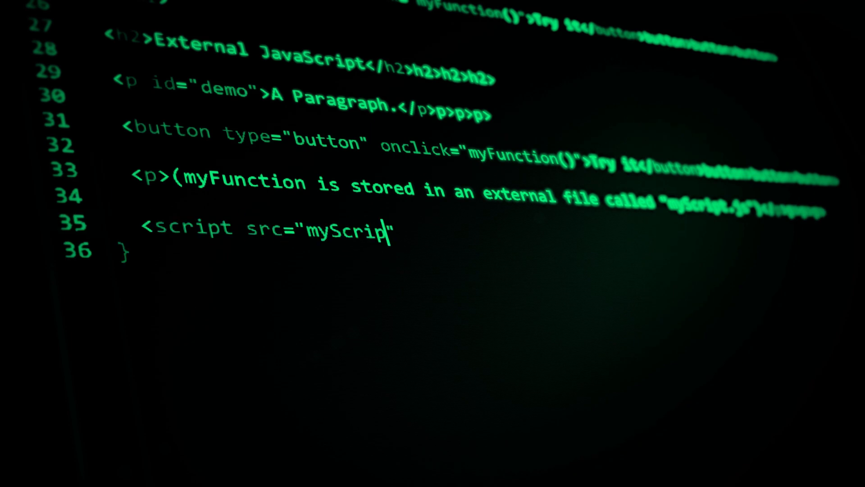
# Complete the external script tag as 't.js"></script>' and scroll down the HTML code.
pyautogui.write('t.js"></script>script>script>script>')
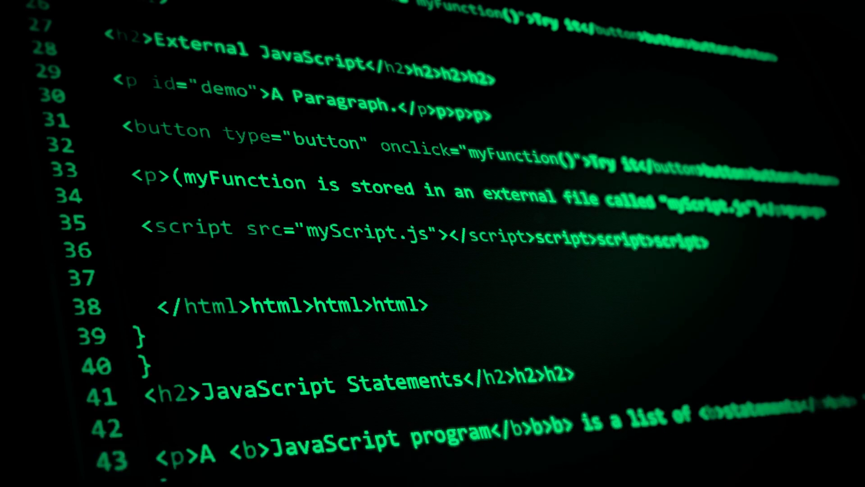
pyautogui.scroll(-3)
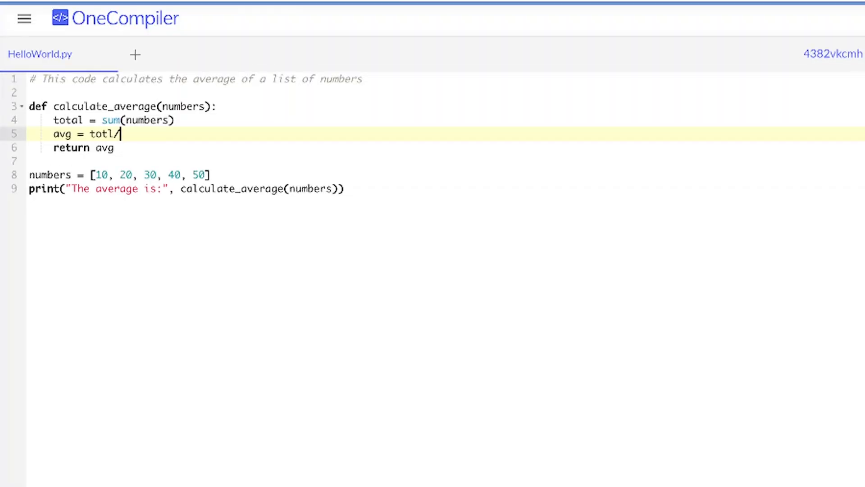
# Complete line 5 as total/len(numbers), accepting the numbers autocomplete suggestion.
pyautogui.write('to')
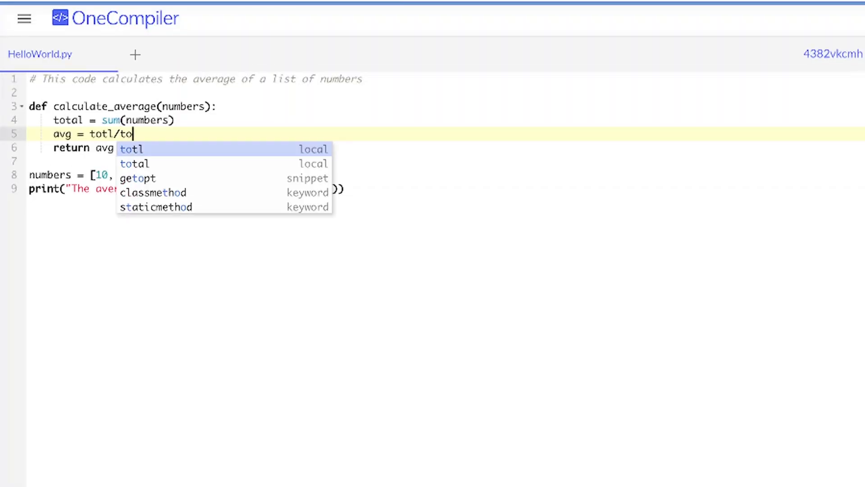
pyautogui.press('Backspace')
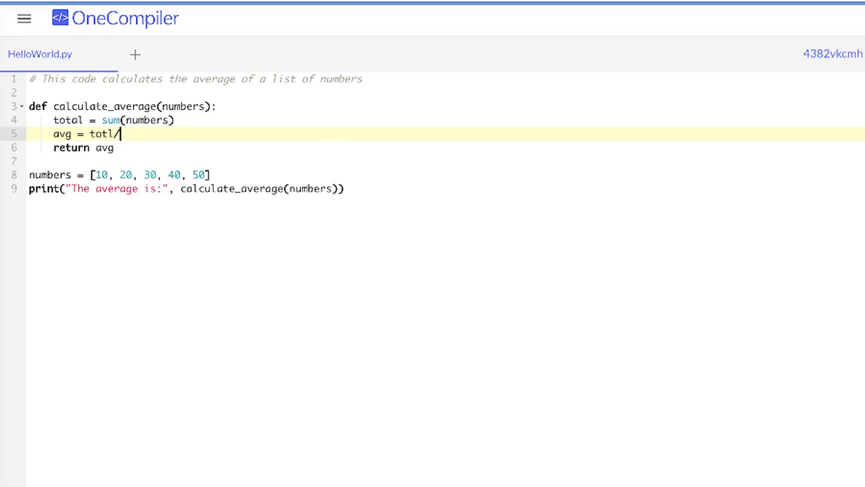
pyautogui.write('len')
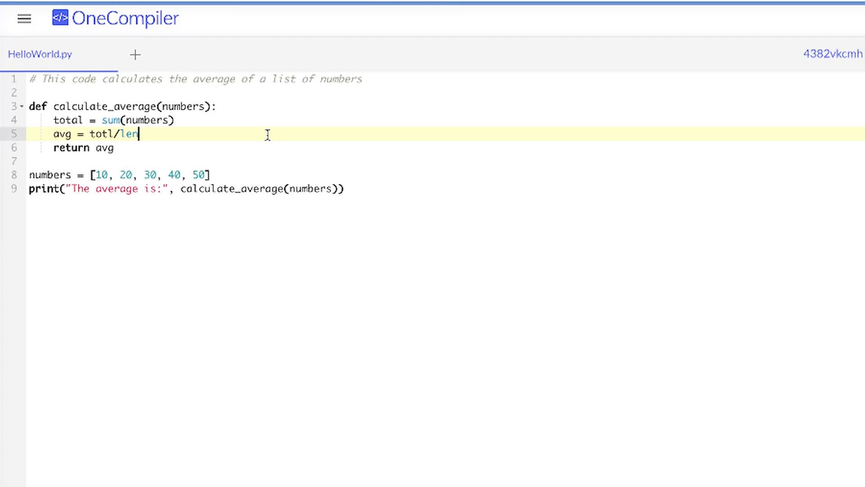
pyautogui.moveTo(242, 146)
pyautogui.write('a')
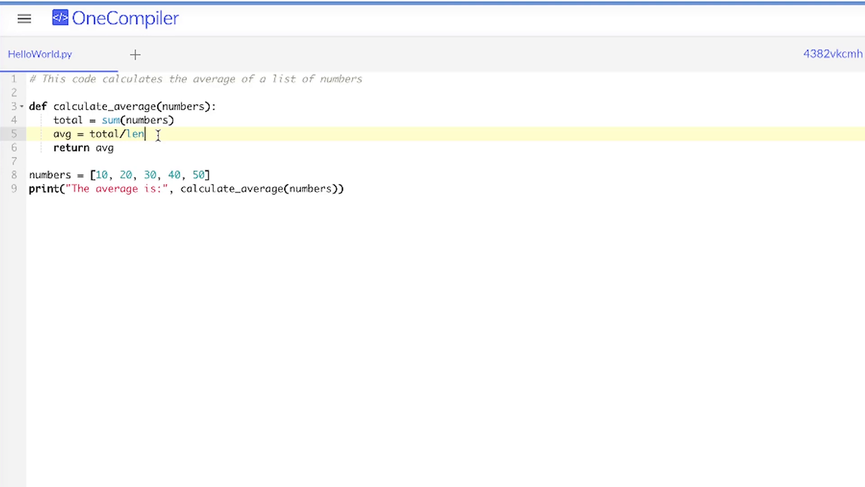
pyautogui.write('(n')
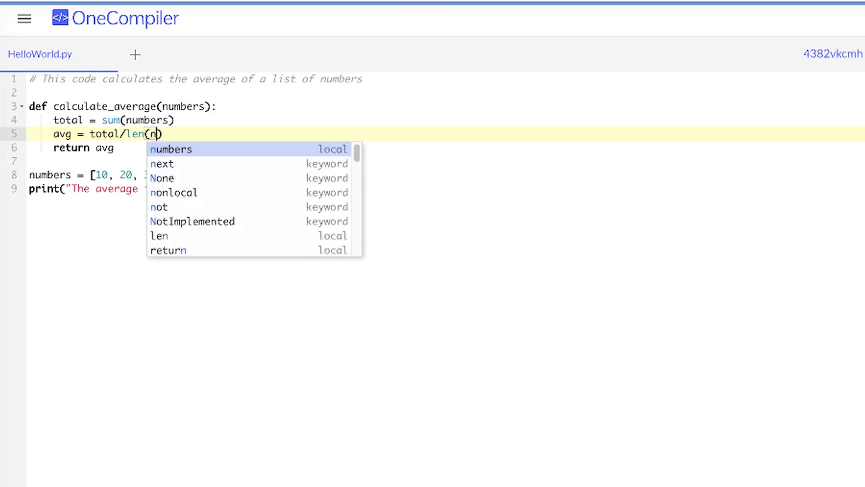
pyautogui.write("um'")
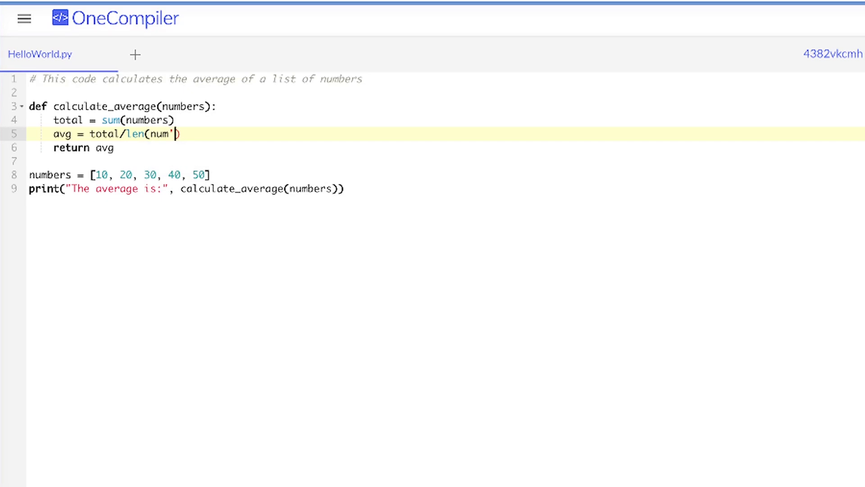
pyautogui.press('Backspace')
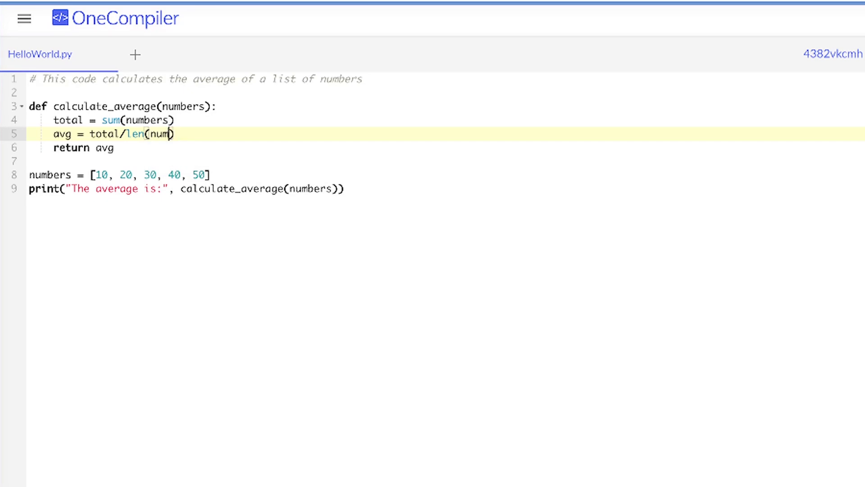
pyautogui.write('b')
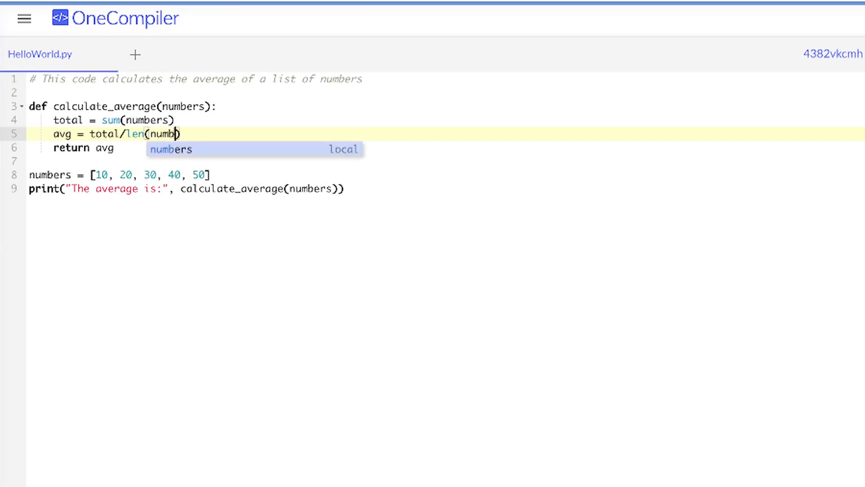
pyautogui.press('Tab')
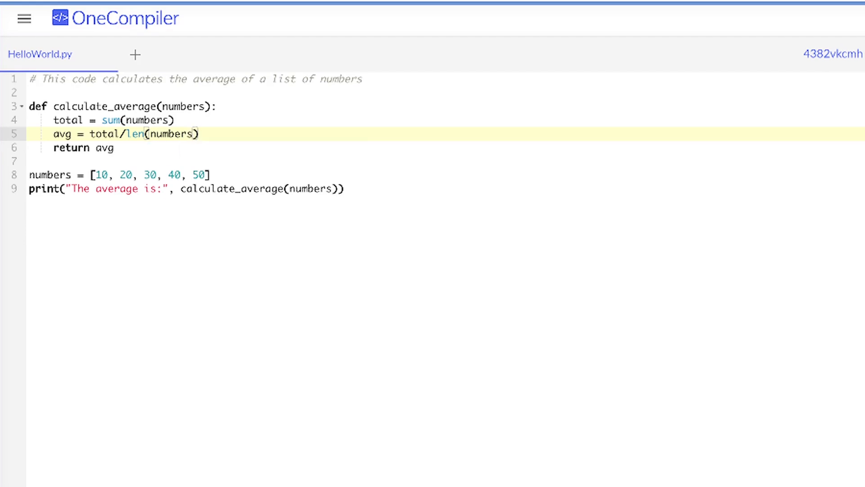
# Point at numbers and len in the finished average line to review it.
pyautogui.click(181, 134)
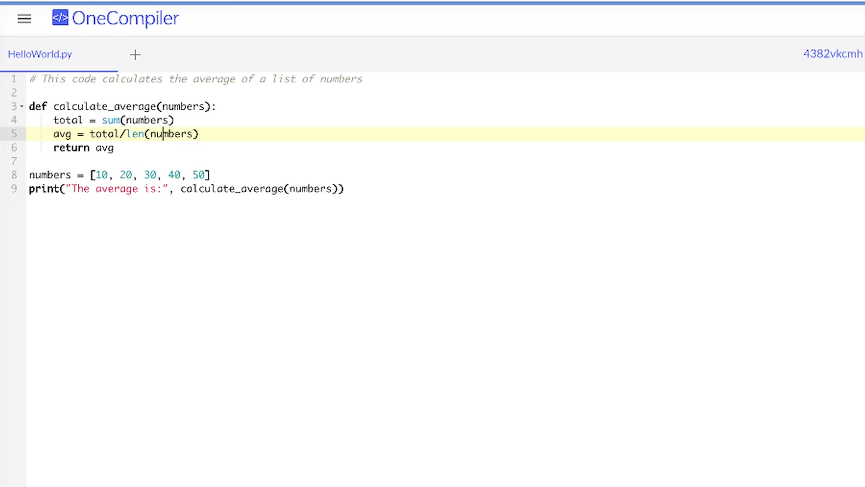
pyautogui.click(130, 134)
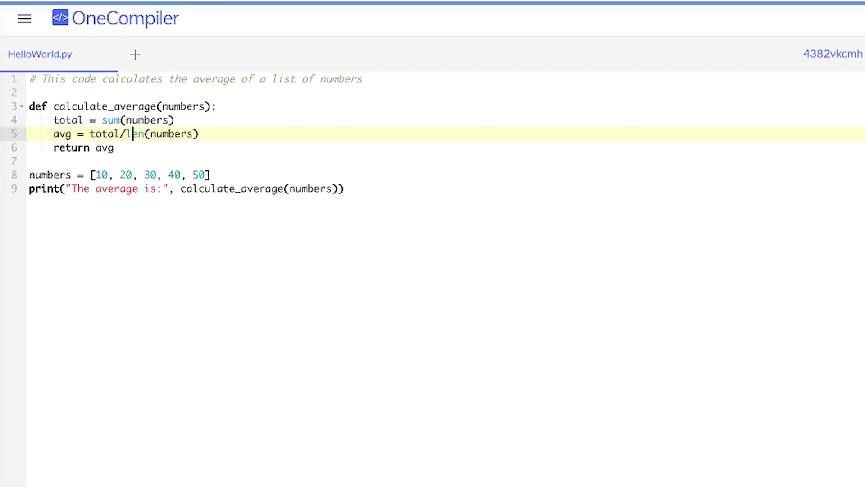